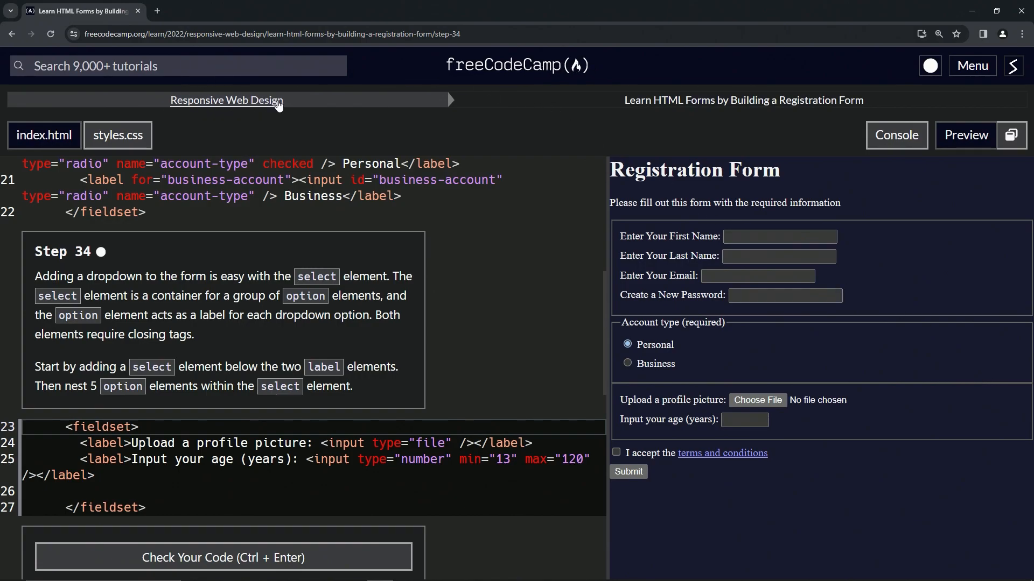
{"action": "mouse_move", "coordinate": [730, 118]}
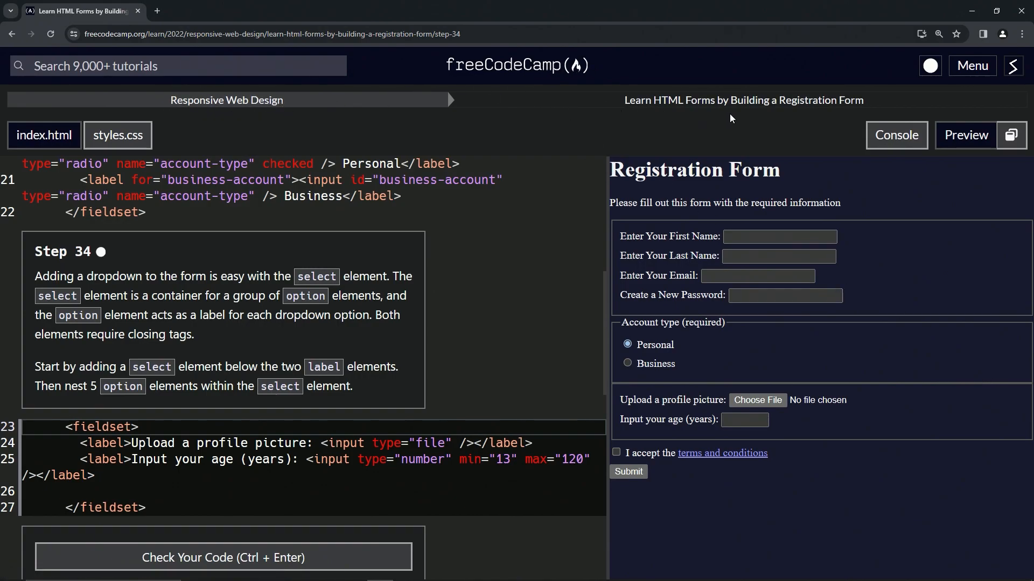
{"action": "mouse_move", "coordinate": [22, 273]}
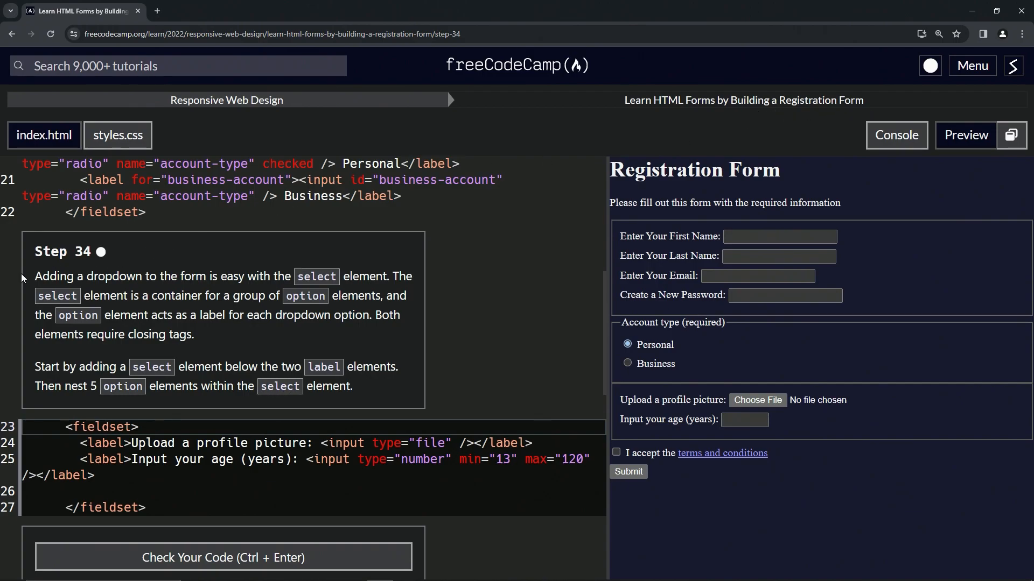
{"action": "mouse_move", "coordinate": [130, 252]}
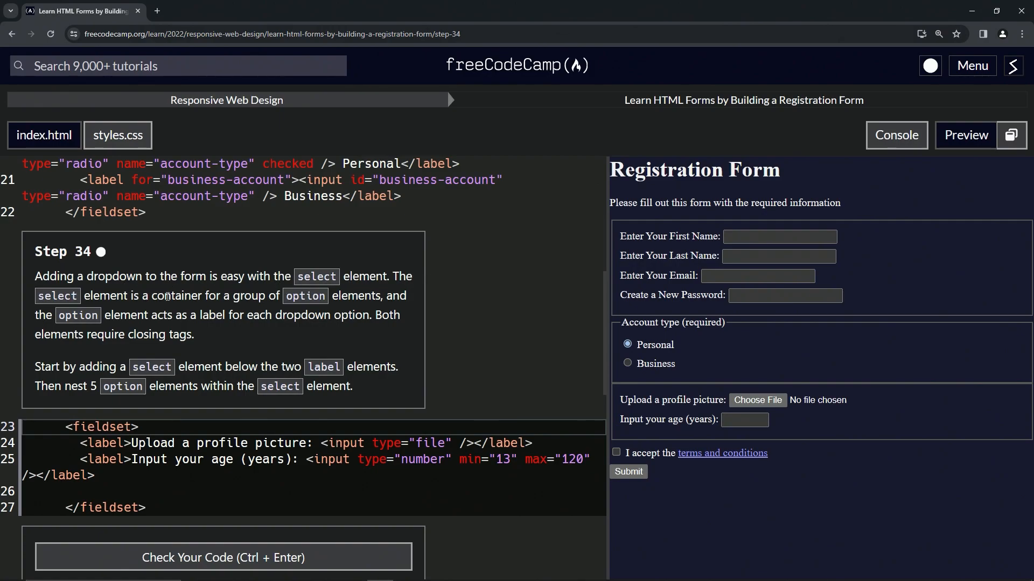
{"action": "mouse_move", "coordinate": [260, 310]}
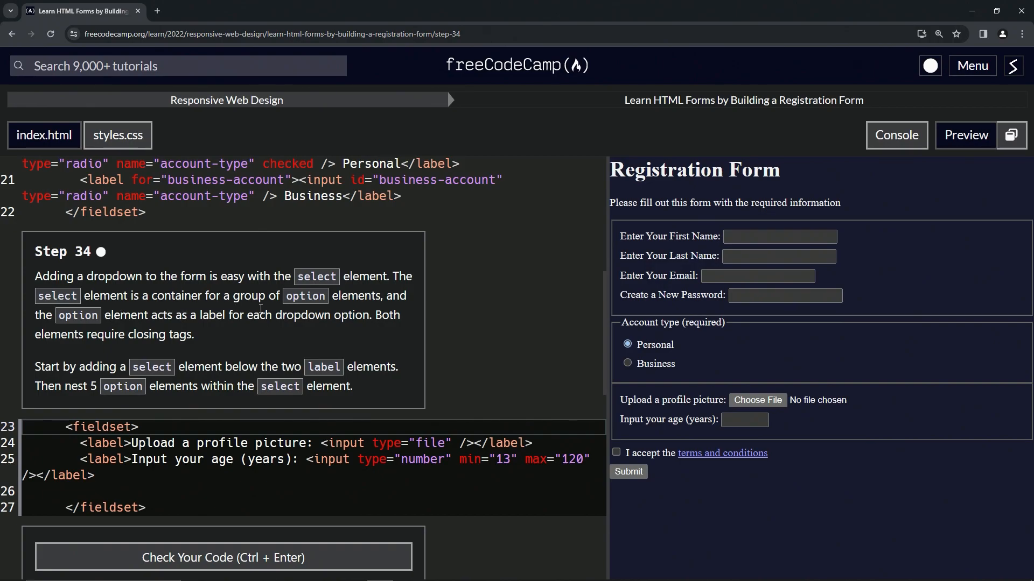
{"action": "mouse_move", "coordinate": [115, 349]}
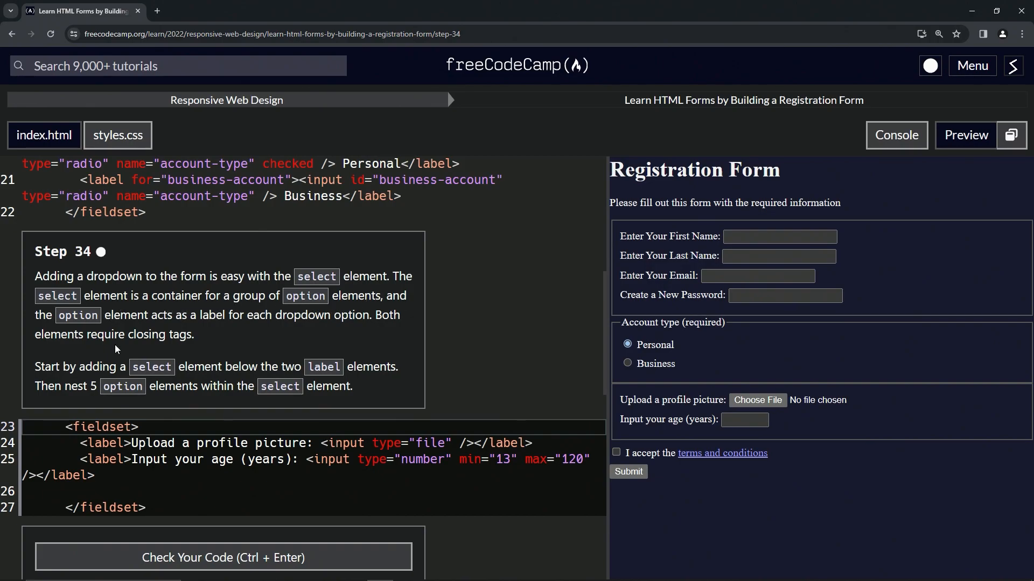
{"action": "mouse_move", "coordinate": [108, 328]}
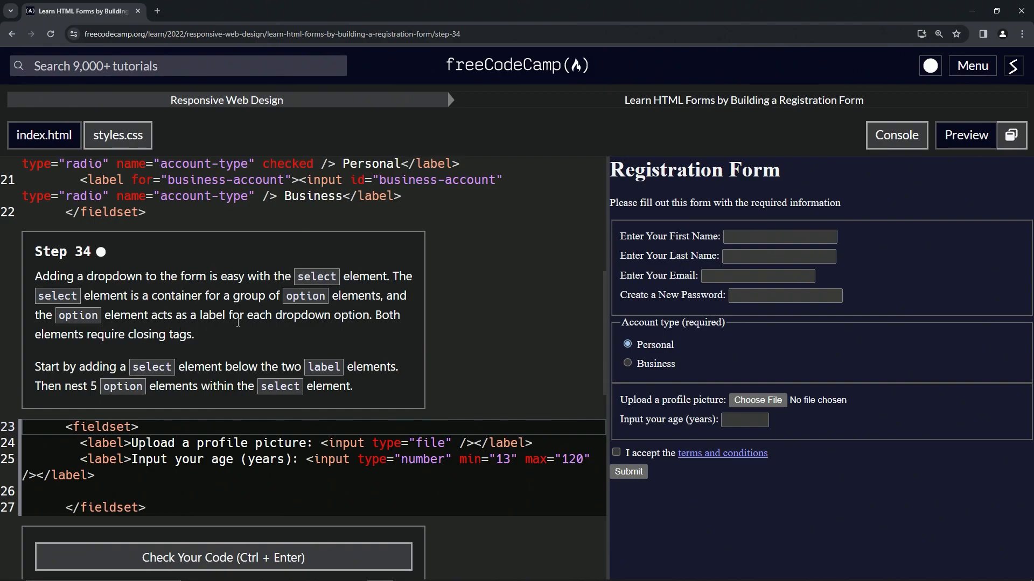
{"action": "mouse_move", "coordinate": [358, 330]}
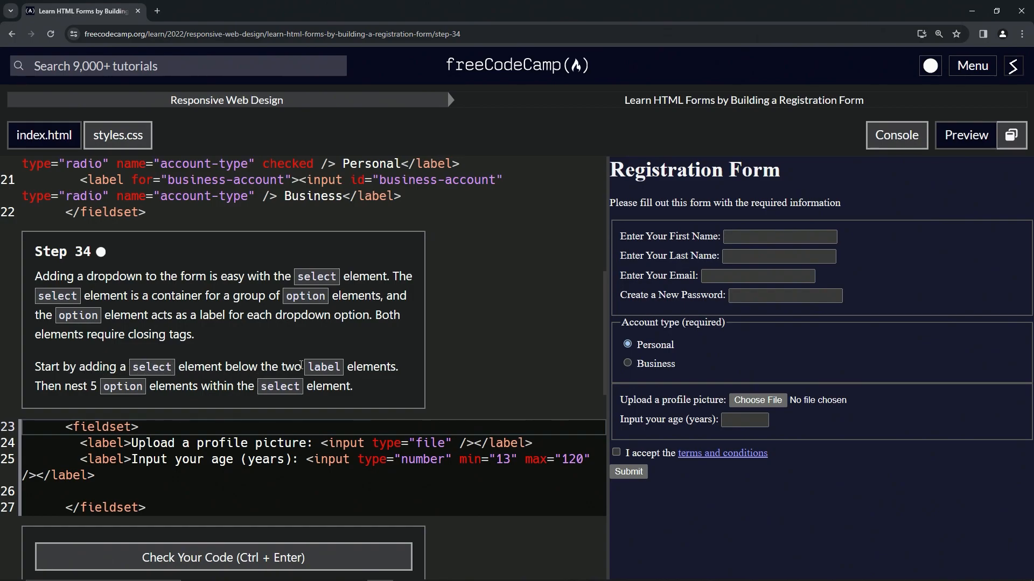
{"action": "mouse_move", "coordinate": [80, 402]}
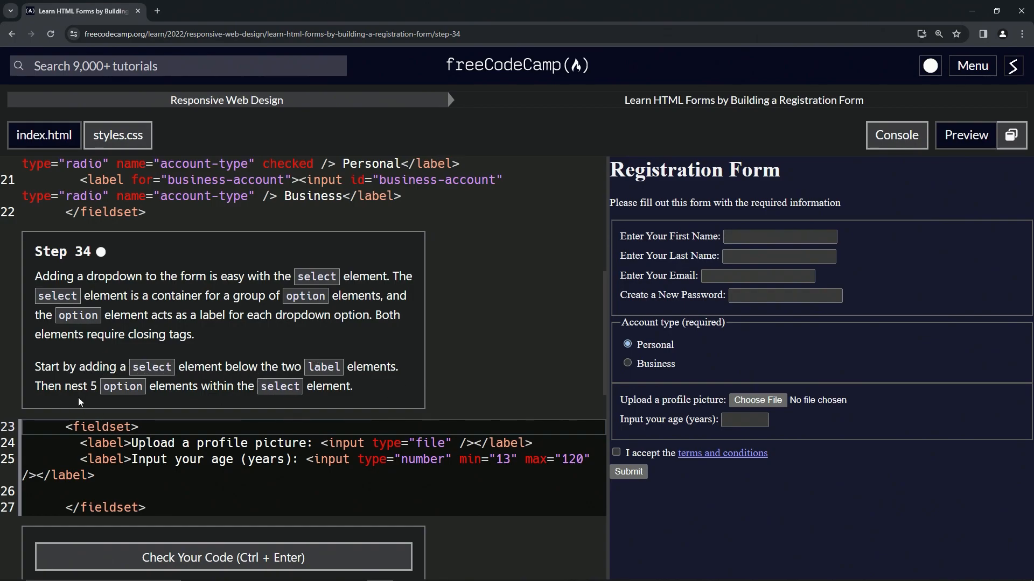
{"action": "mouse_move", "coordinate": [233, 400]}
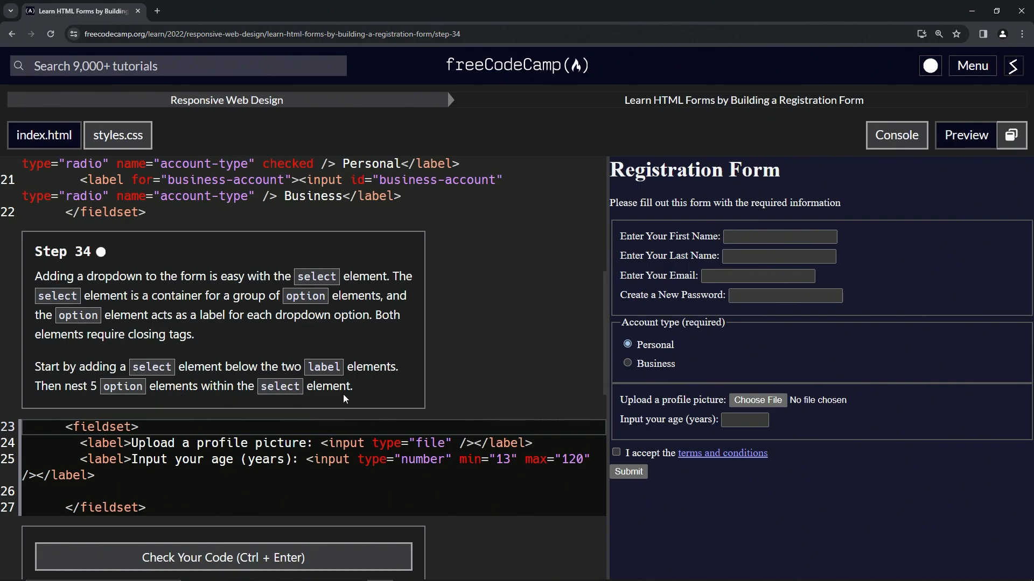
{"action": "mouse_move", "coordinate": [324, 343]}
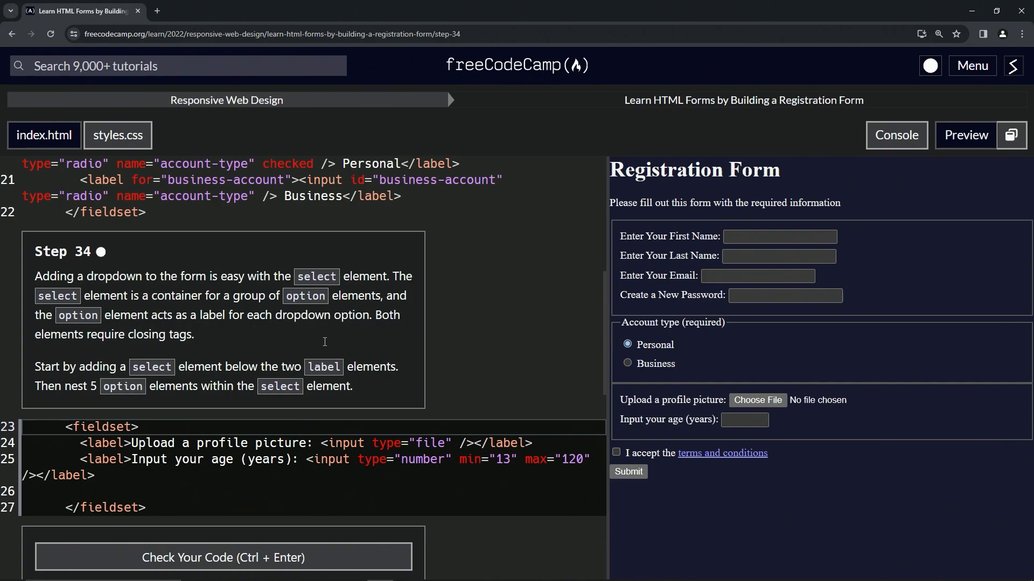
Search Google for 'select element html' in a new browser tab.
{"action": "left_click", "coordinate": [159, 11]}
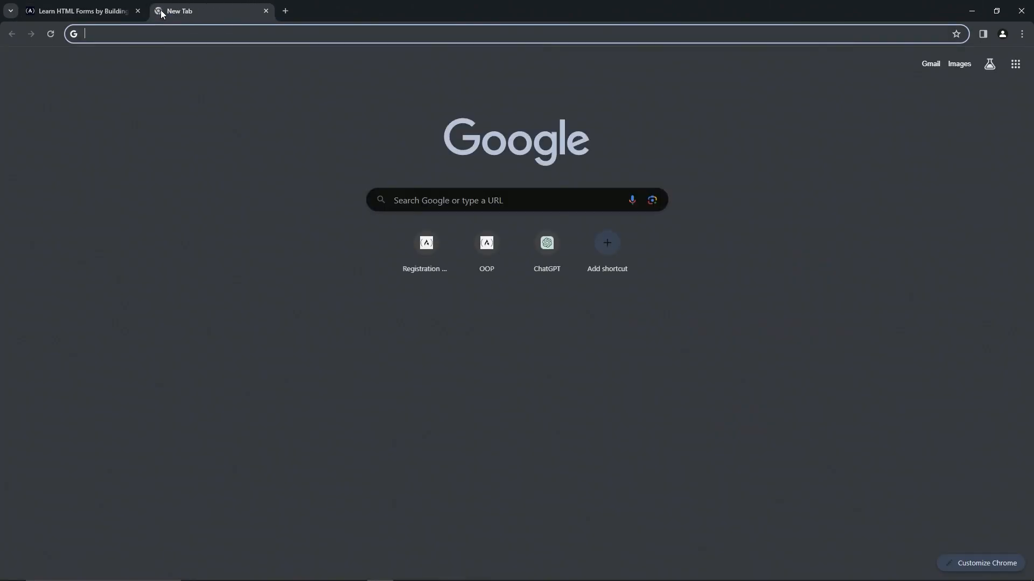
{"action": "type", "text": "select element html"}
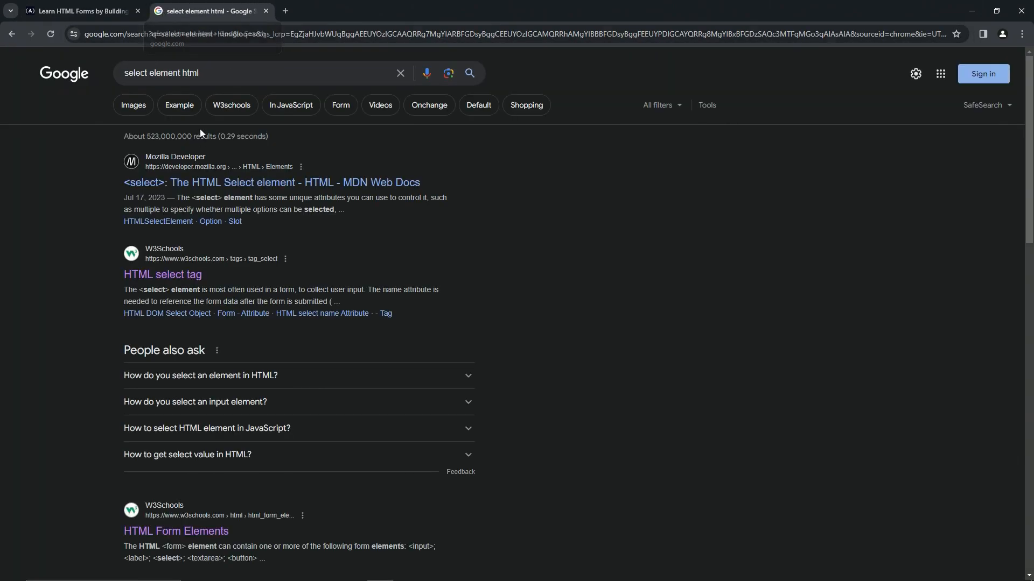
Read the W3Schools select tag's Definition and Usage and open the option tag reference in a new tab.
{"action": "left_click", "coordinate": [161, 275]}
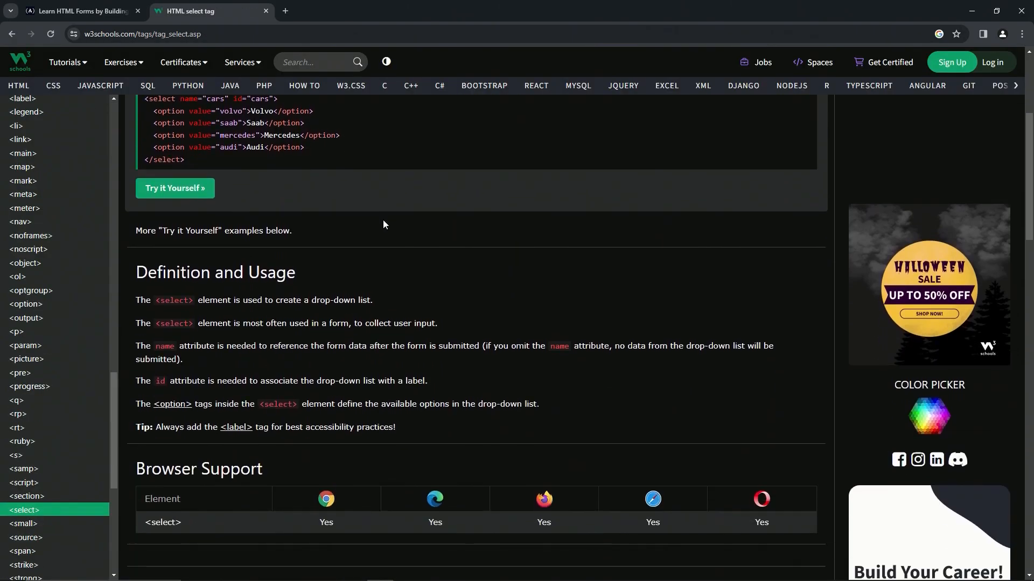
{"action": "scroll", "scroll_direction": "down", "scroll_amount": 3}
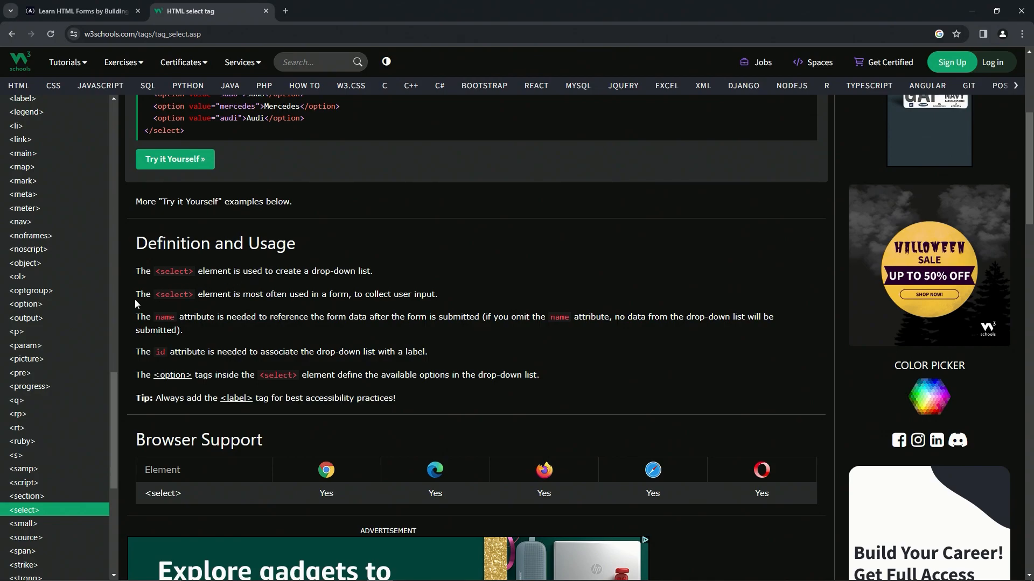
{"action": "mouse_move", "coordinate": [267, 306]}
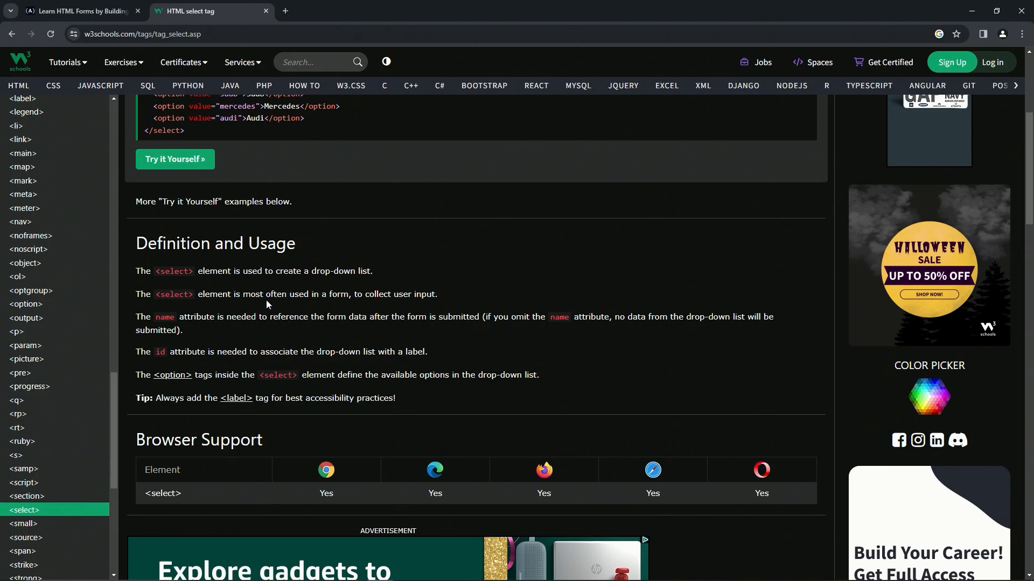
{"action": "mouse_move", "coordinate": [363, 308]}
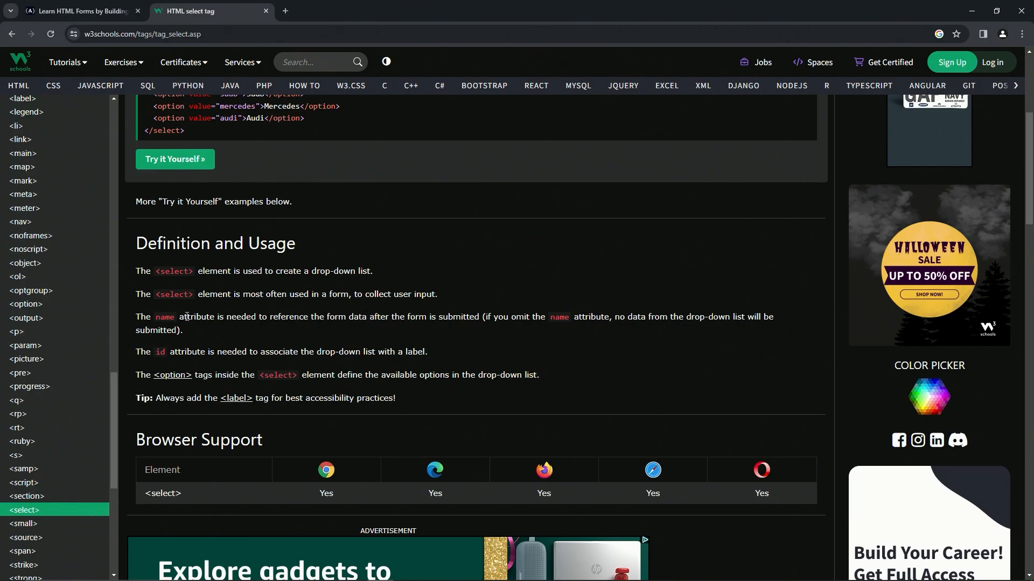
{"action": "mouse_move", "coordinate": [275, 323]}
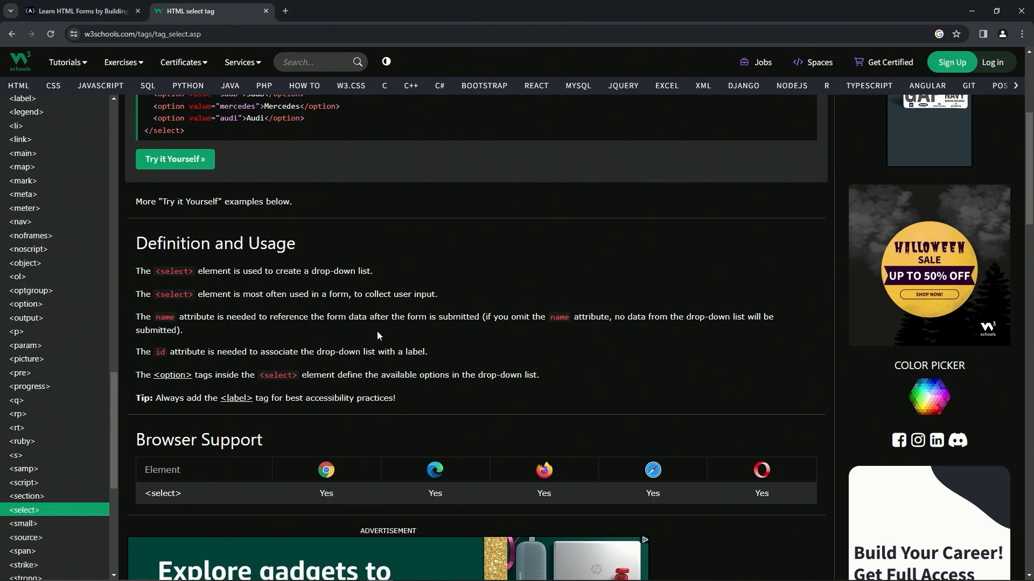
{"action": "mouse_move", "coordinate": [492, 318]}
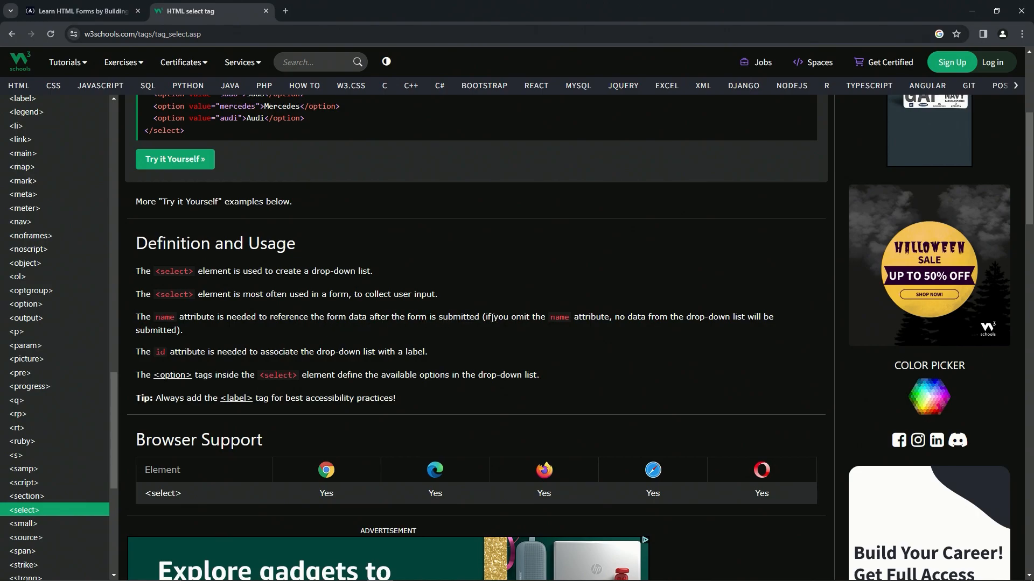
{"action": "mouse_move", "coordinate": [619, 318]}
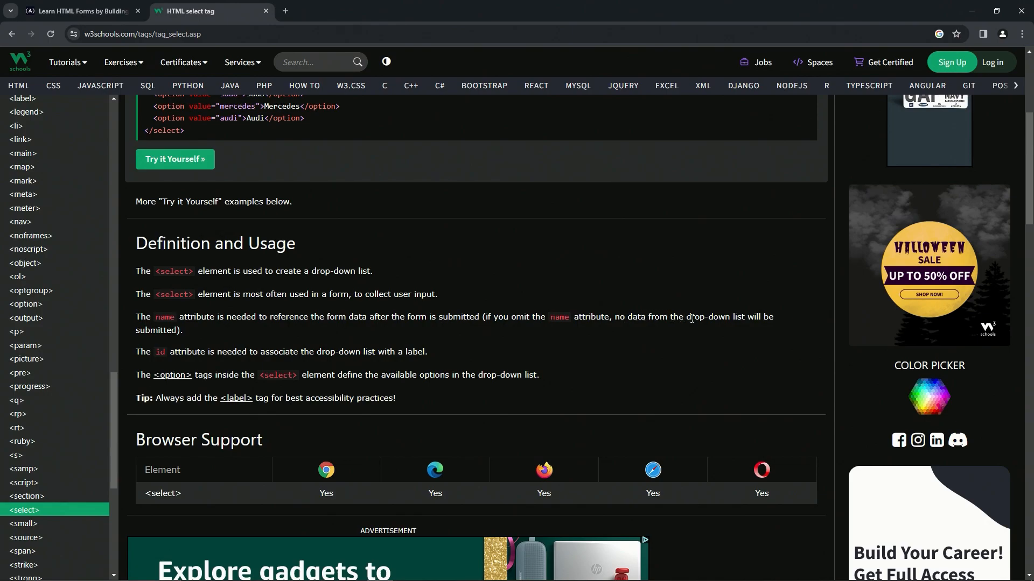
{"action": "mouse_move", "coordinate": [162, 317]}
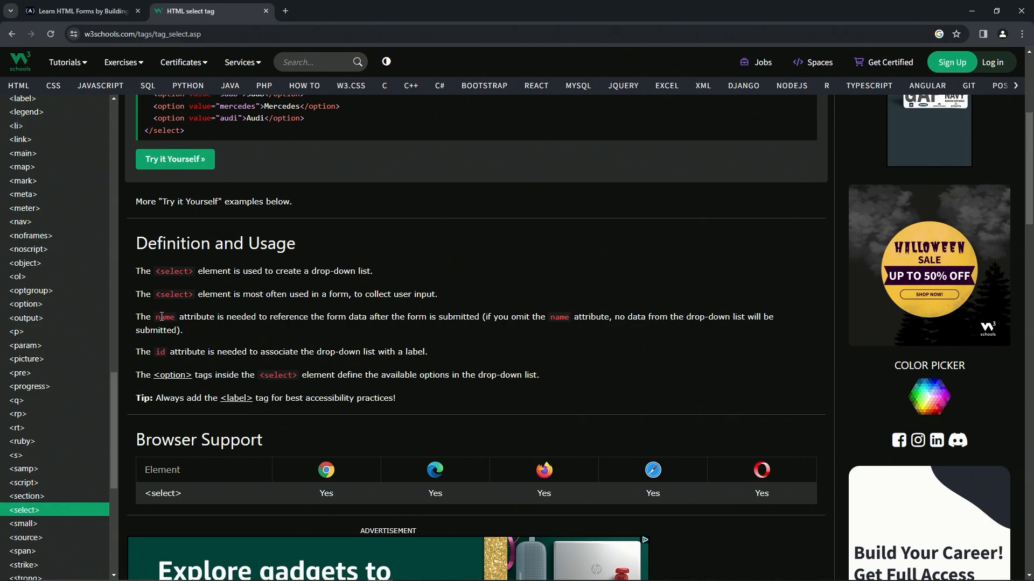
{"action": "mouse_move", "coordinate": [151, 352]}
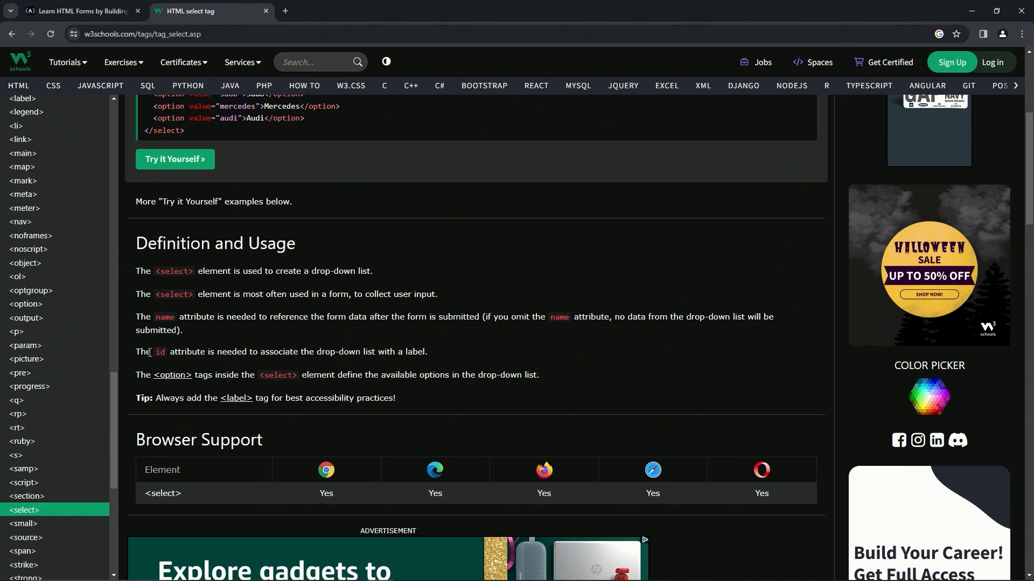
{"action": "mouse_move", "coordinate": [292, 363]}
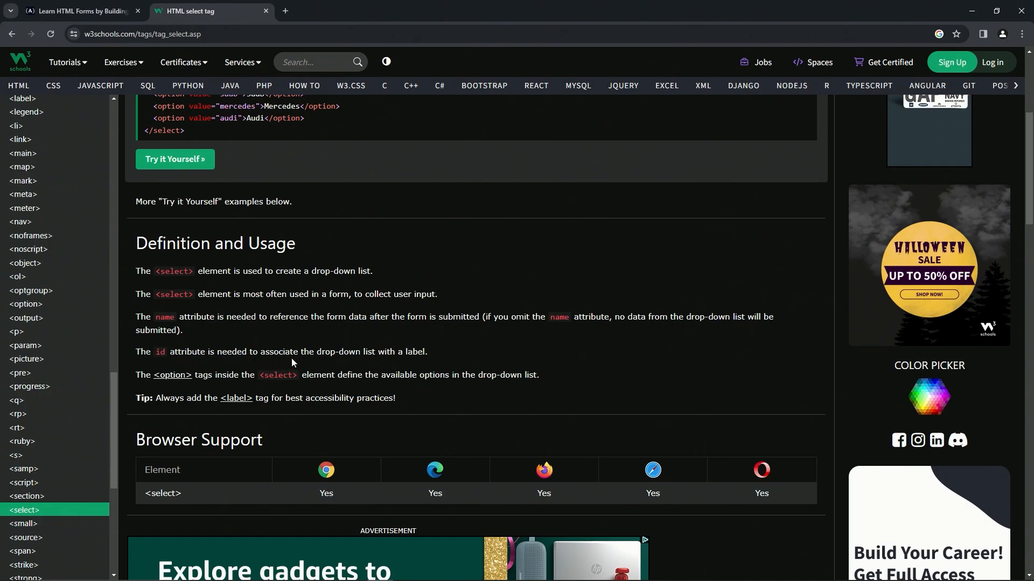
{"action": "mouse_move", "coordinate": [414, 365]}
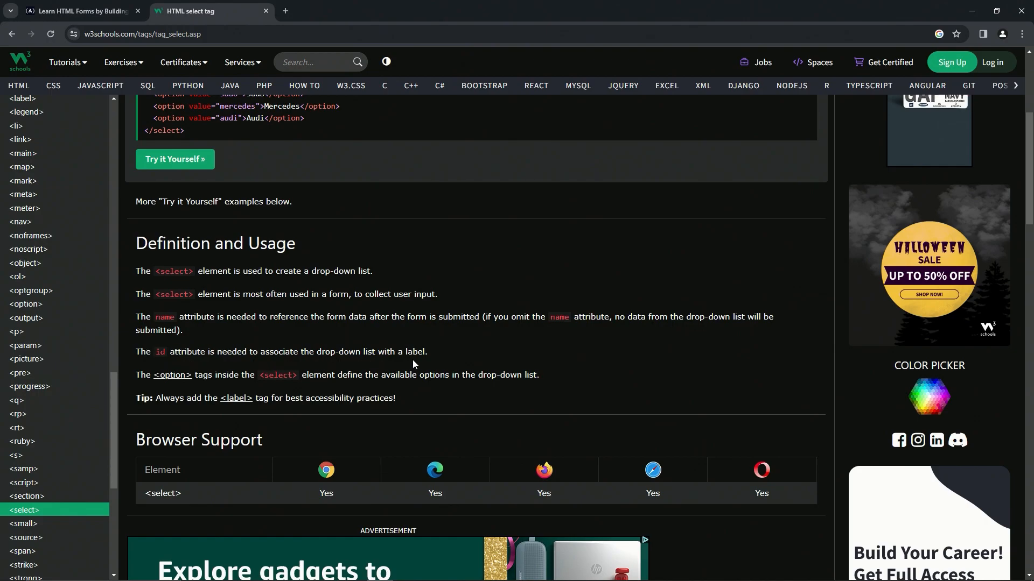
{"action": "mouse_move", "coordinate": [183, 363]}
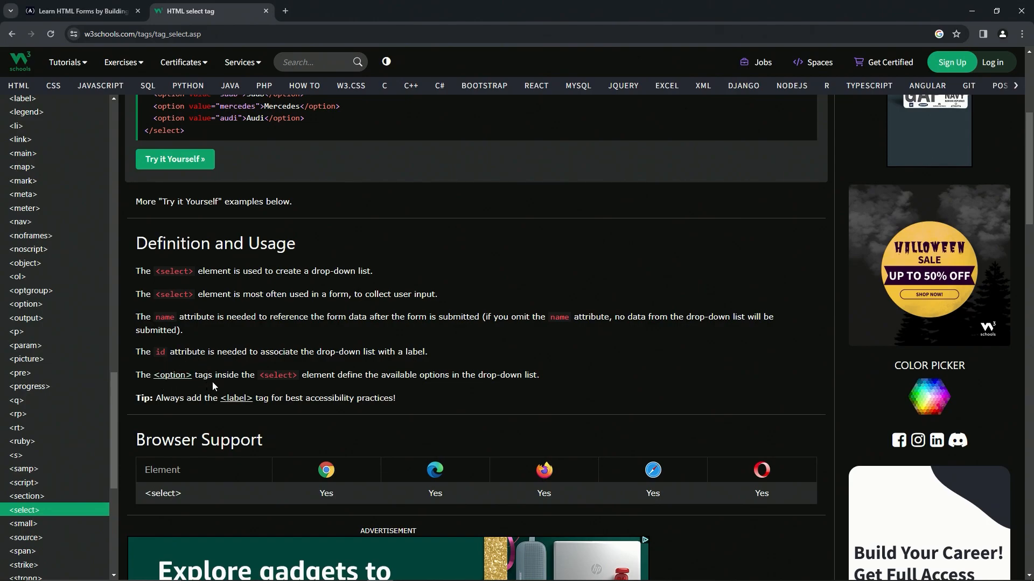
{"action": "mouse_move", "coordinate": [303, 389]}
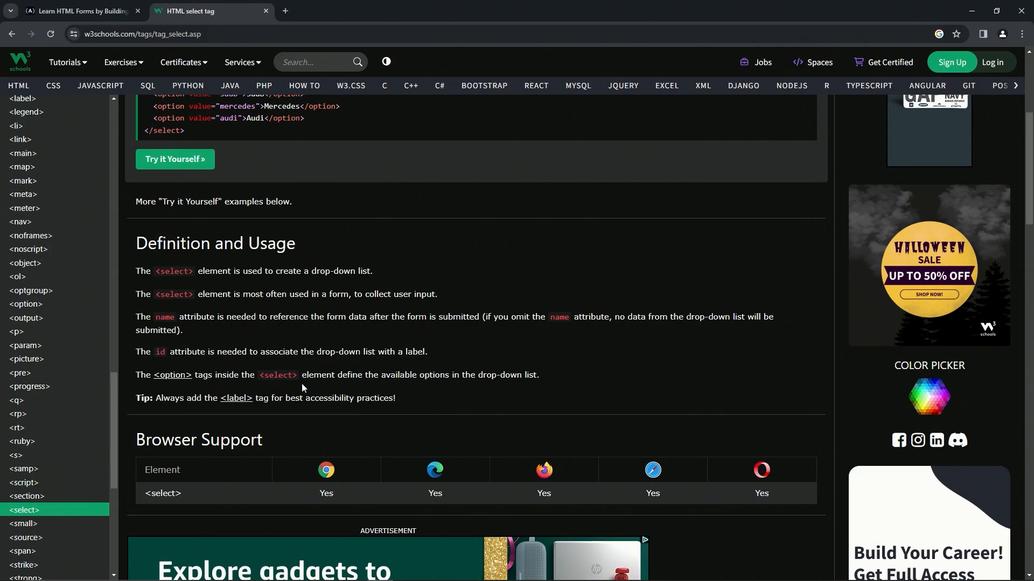
{"action": "mouse_move", "coordinate": [437, 387]}
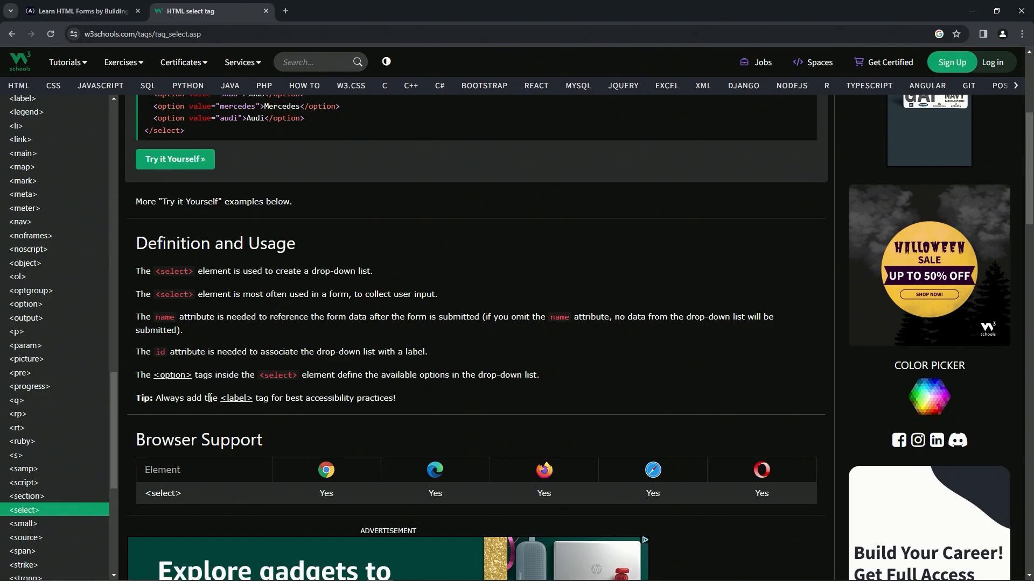
{"action": "mouse_move", "coordinate": [298, 404]}
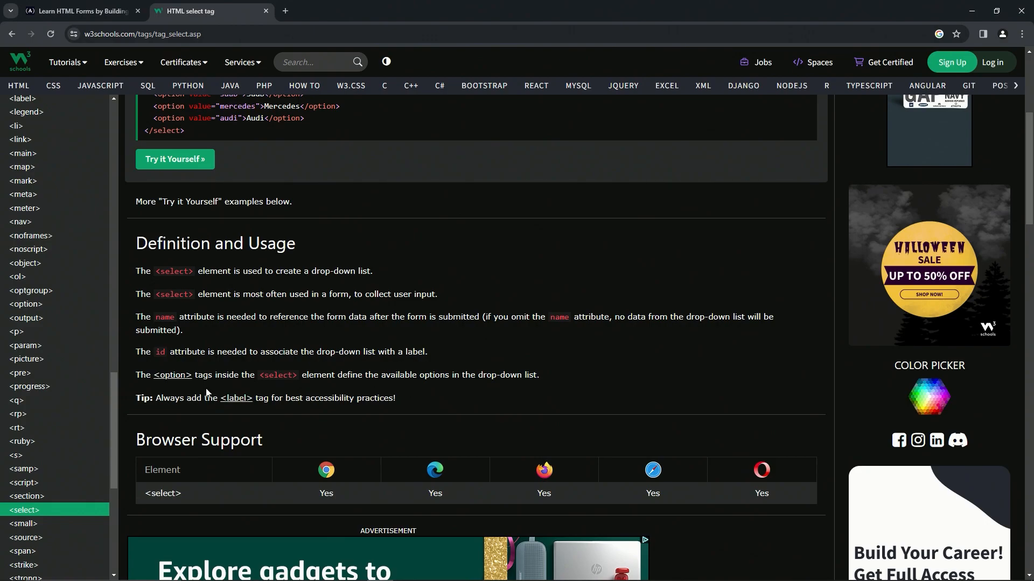
{"action": "left_click", "coordinate": [172, 375]}
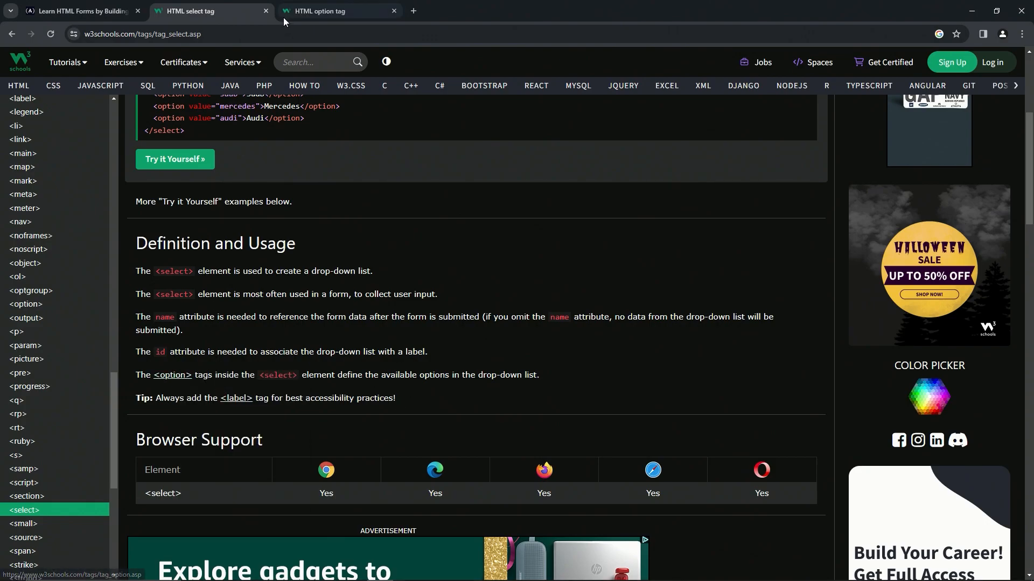
Read through the option tag's definition, browser support and datalist and optgroup examples.
{"action": "left_click", "coordinate": [337, 11]}
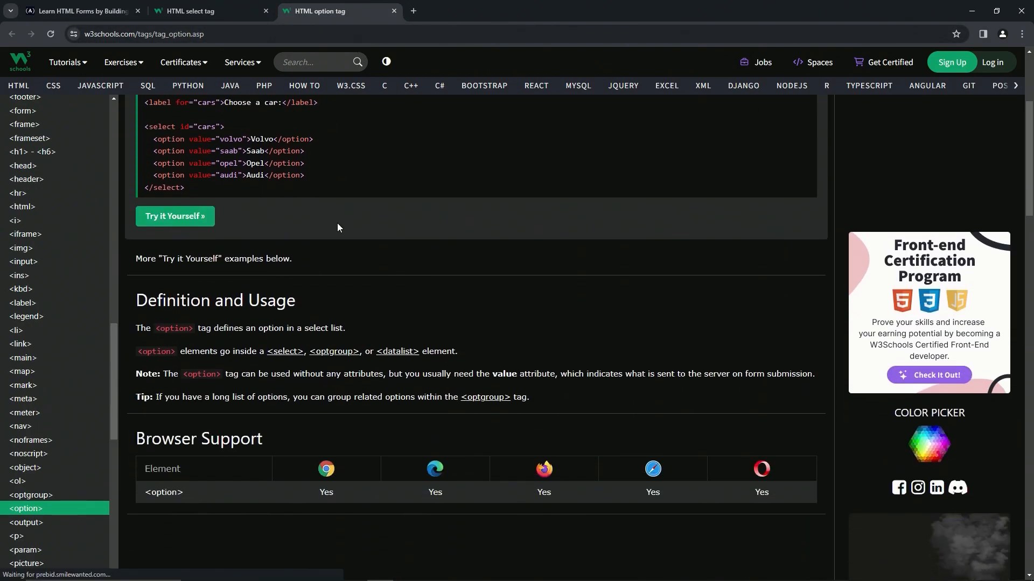
{"action": "scroll", "scroll_direction": "down", "scroll_amount": 3}
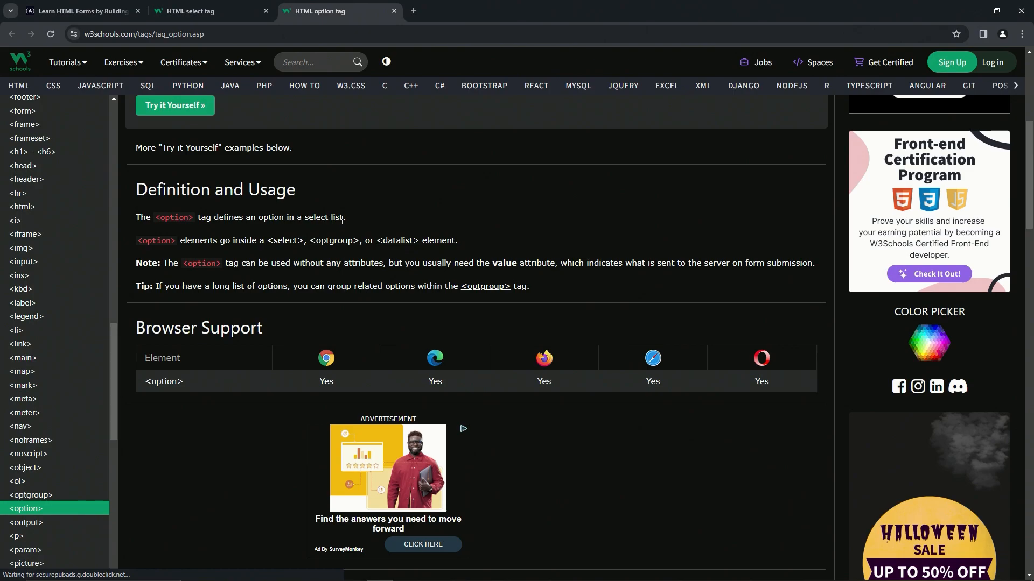
{"action": "mouse_move", "coordinate": [246, 244]}
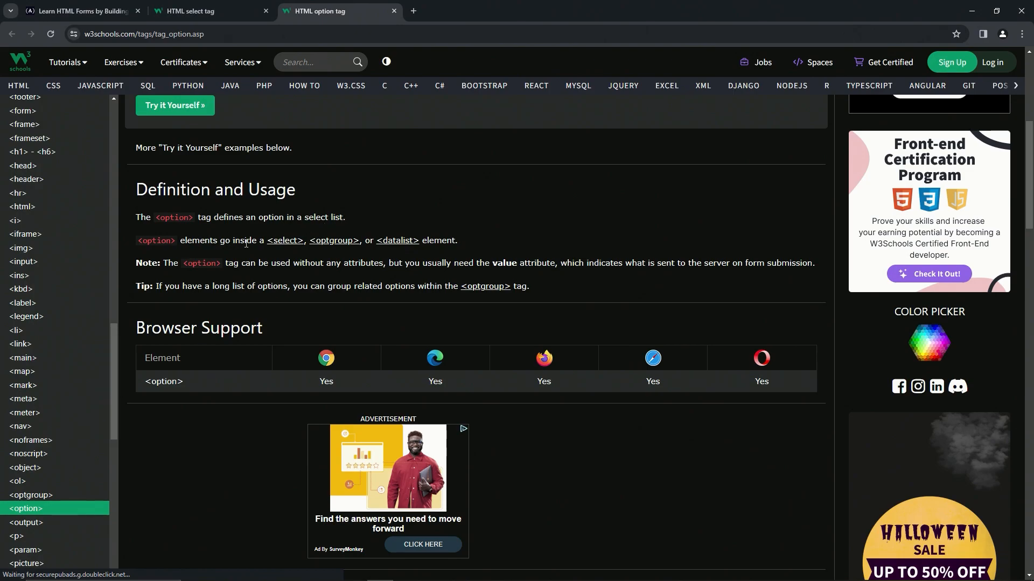
{"action": "mouse_move", "coordinate": [358, 252]}
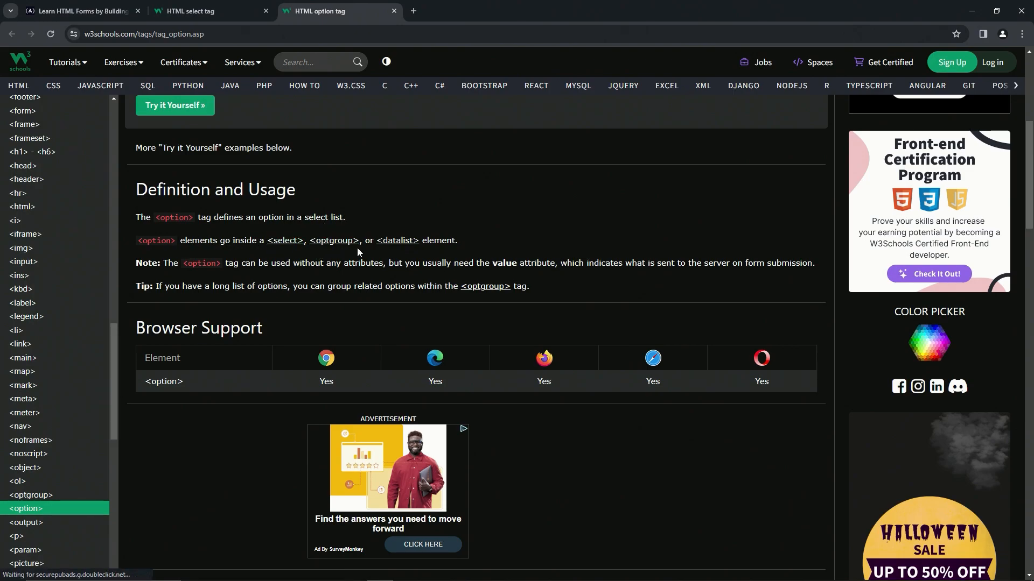
{"action": "mouse_move", "coordinate": [435, 256]}
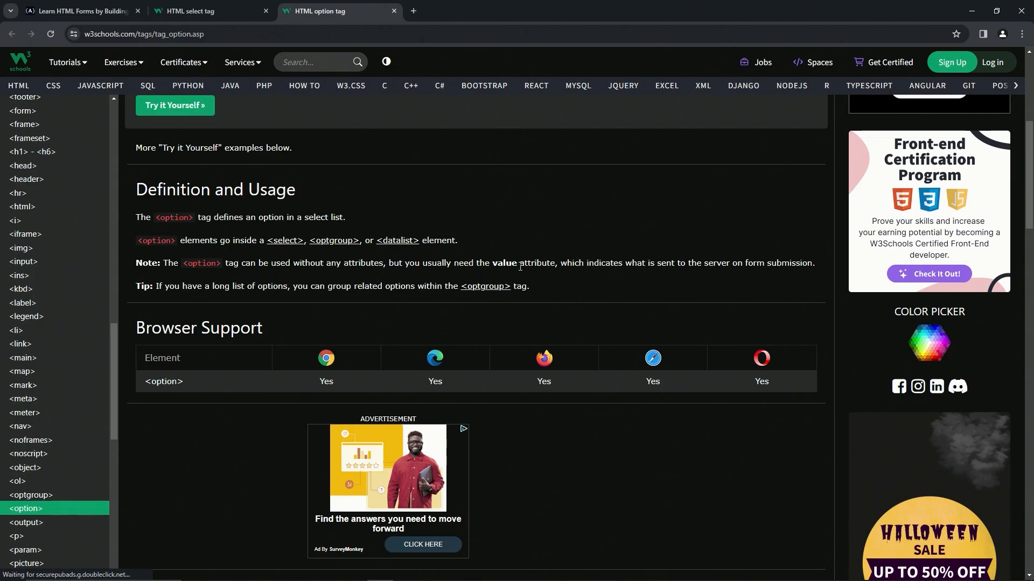
{"action": "mouse_move", "coordinate": [604, 273]}
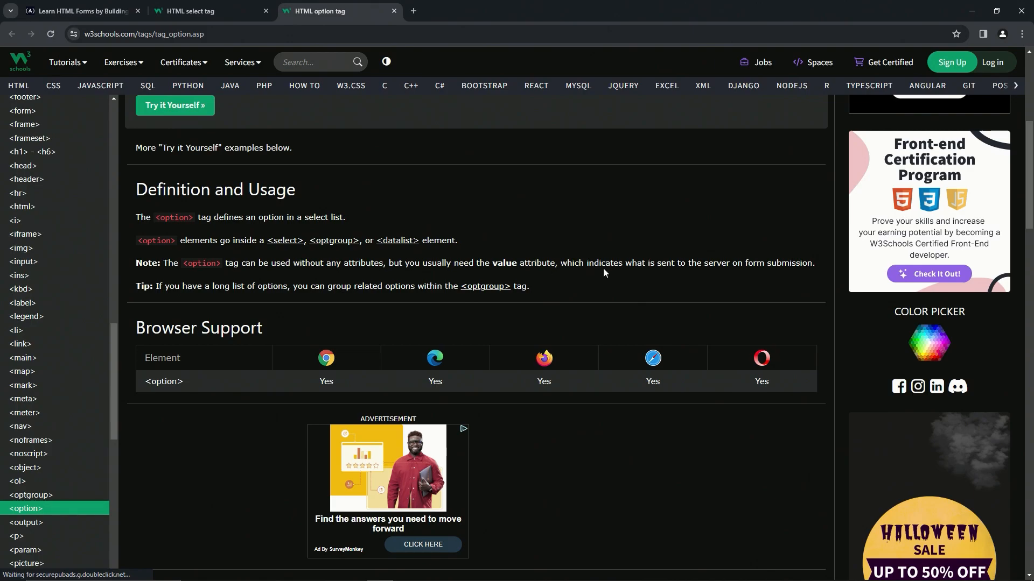
{"action": "mouse_move", "coordinate": [593, 275]}
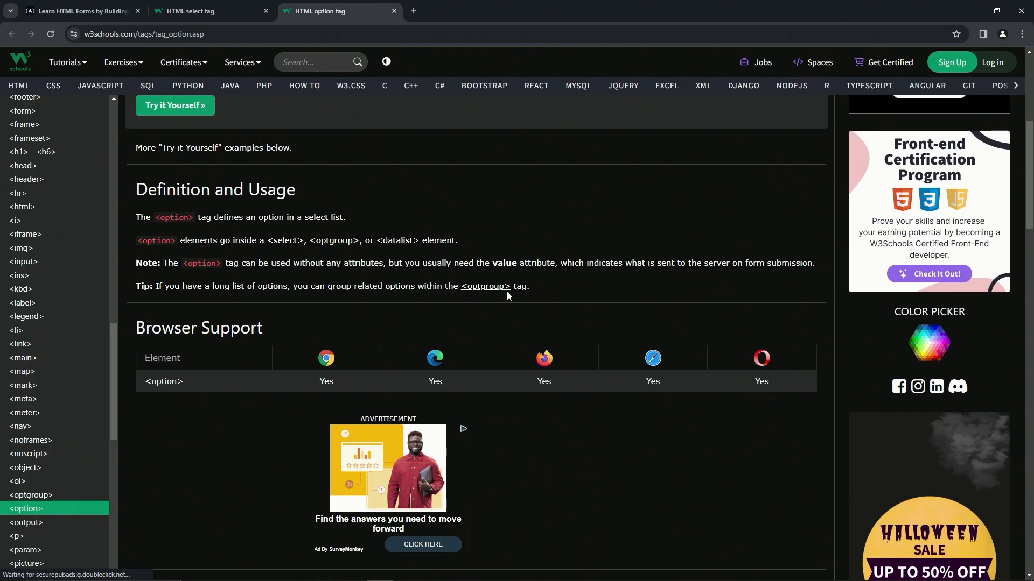
{"action": "scroll", "scroll_direction": "down", "scroll_amount": 3}
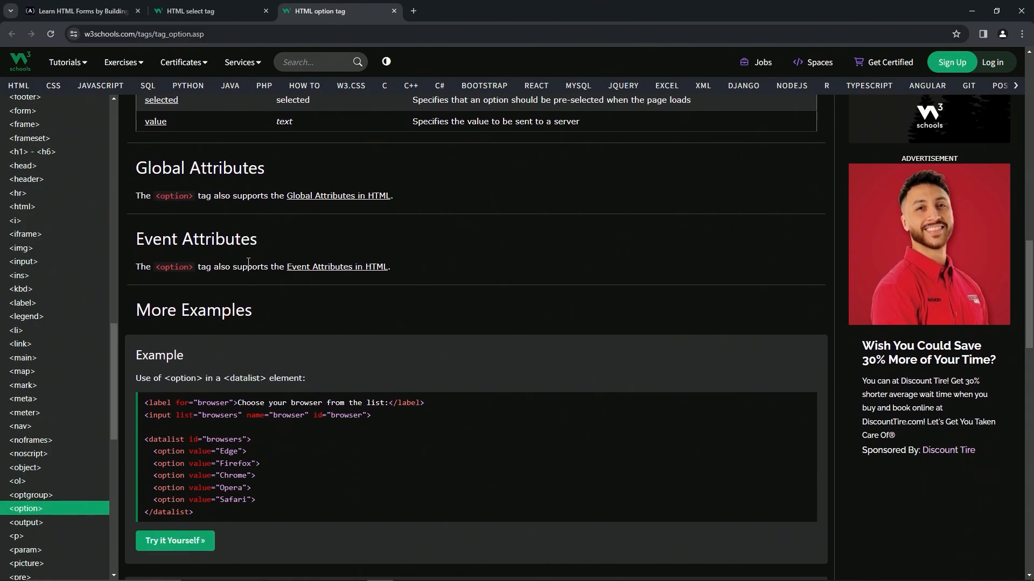
{"action": "scroll", "scroll_direction": "down", "scroll_amount": 3}
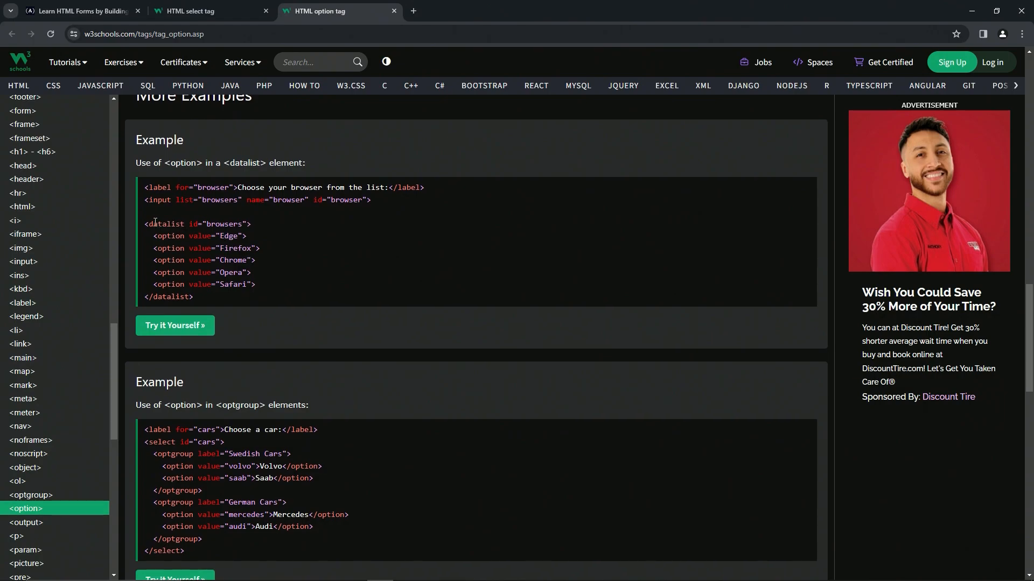
{"action": "mouse_move", "coordinate": [190, 317]}
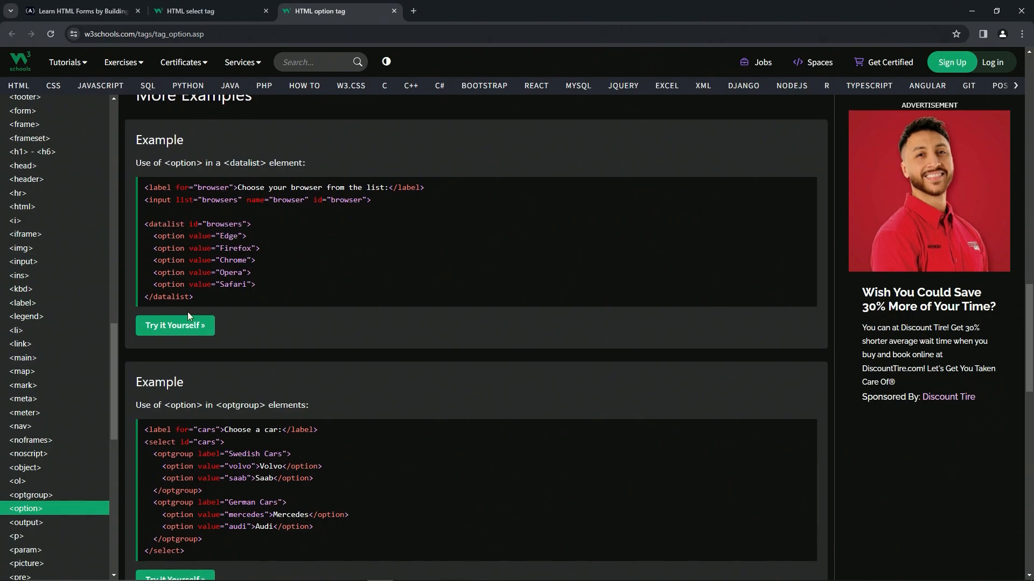
{"action": "scroll", "scroll_direction": "down", "scroll_amount": 3}
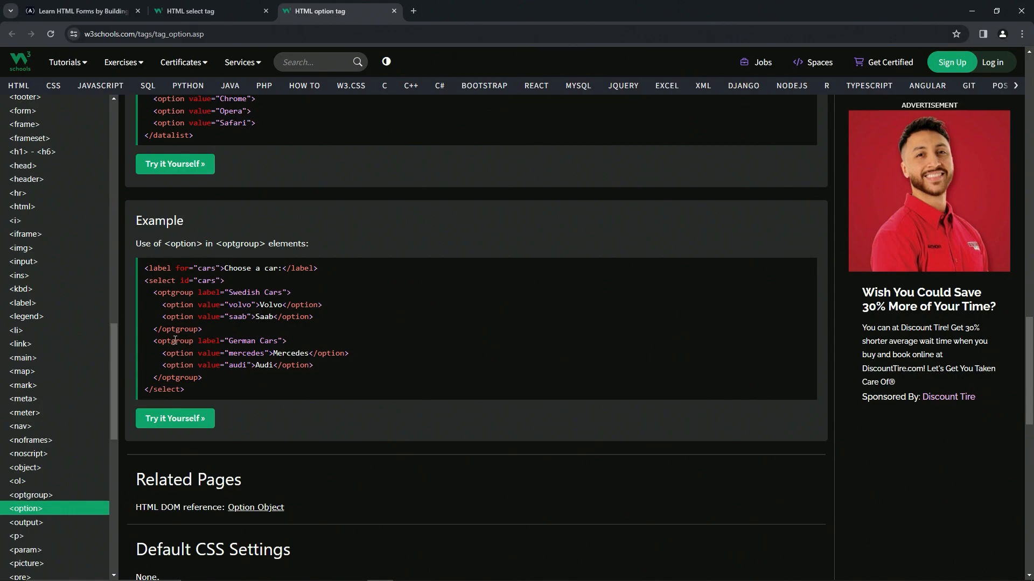
{"action": "mouse_move", "coordinate": [142, 224]}
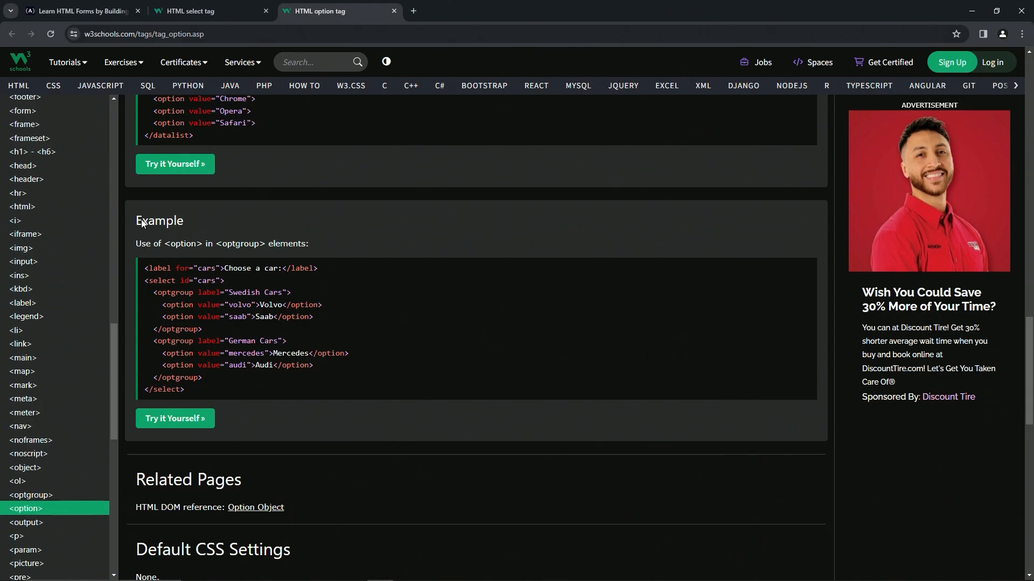
Add a <select></select> on line 26 of the form holding five empty <option></option> elements.
{"action": "left_click", "coordinate": [81, 11]}
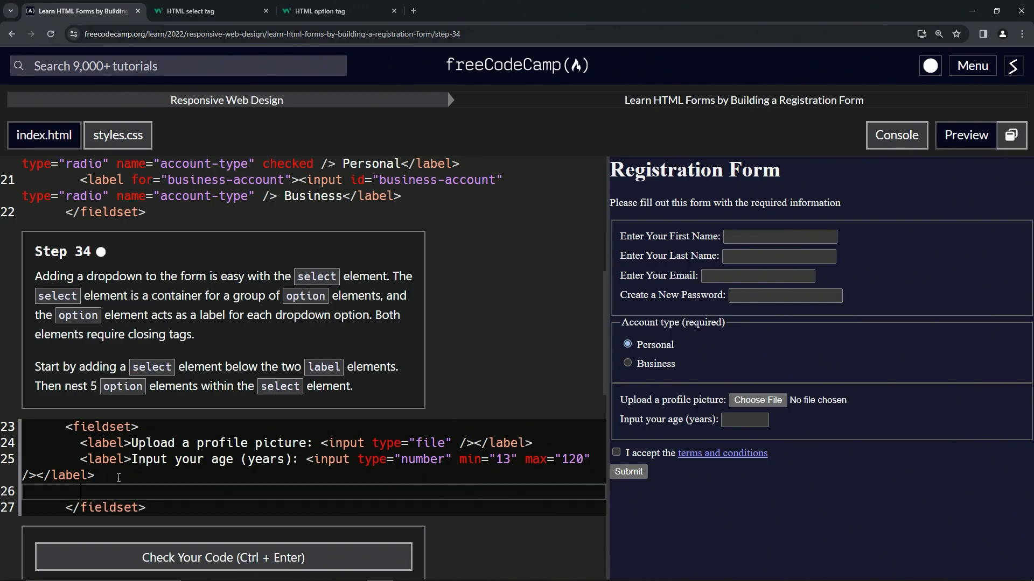
{"action": "type", "text": "<select></select>"}
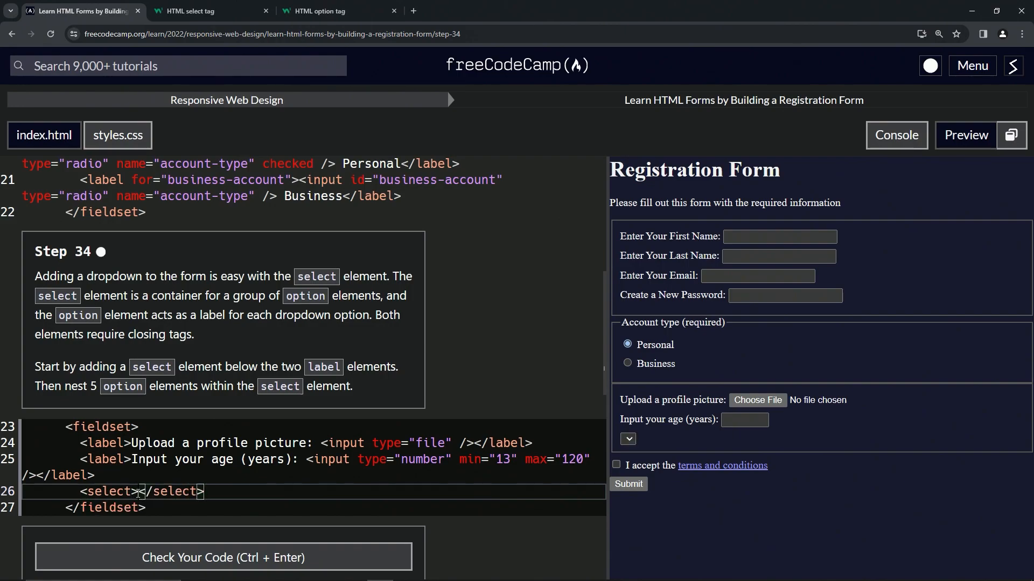
{"action": "key", "text": "Enter"}
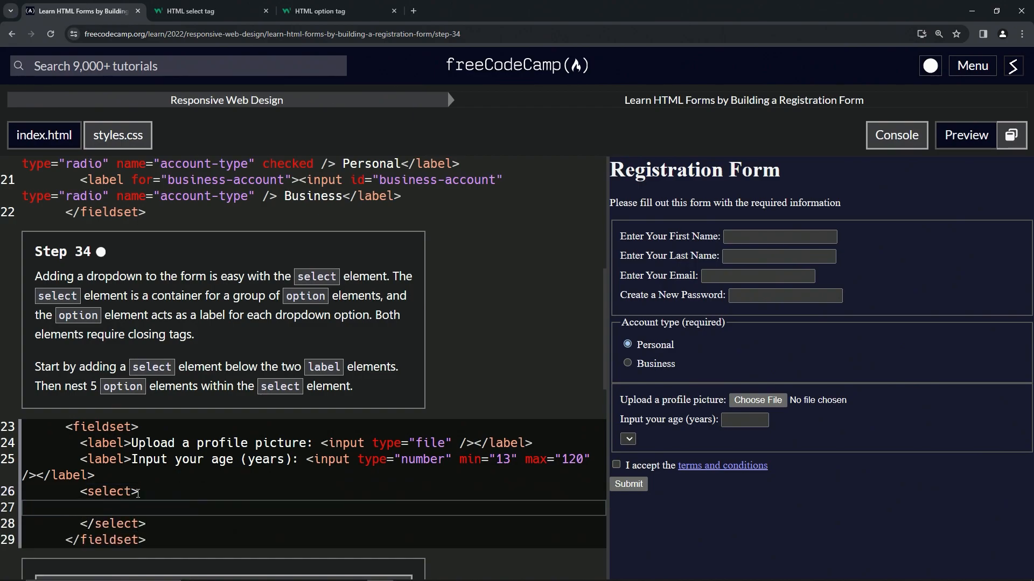
{"action": "type", "text": "<option><"}
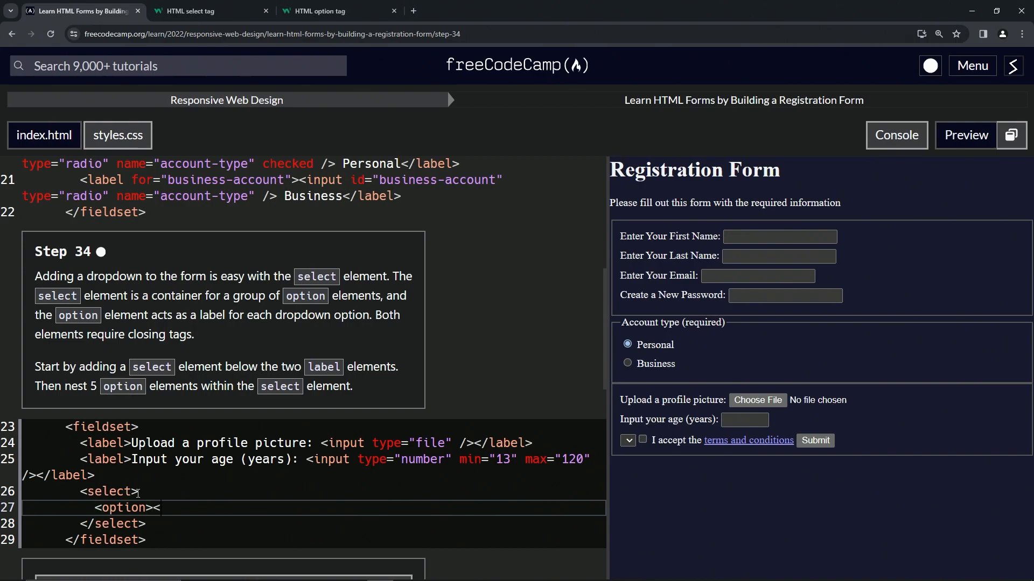
{"action": "type", "text": "/option>"}
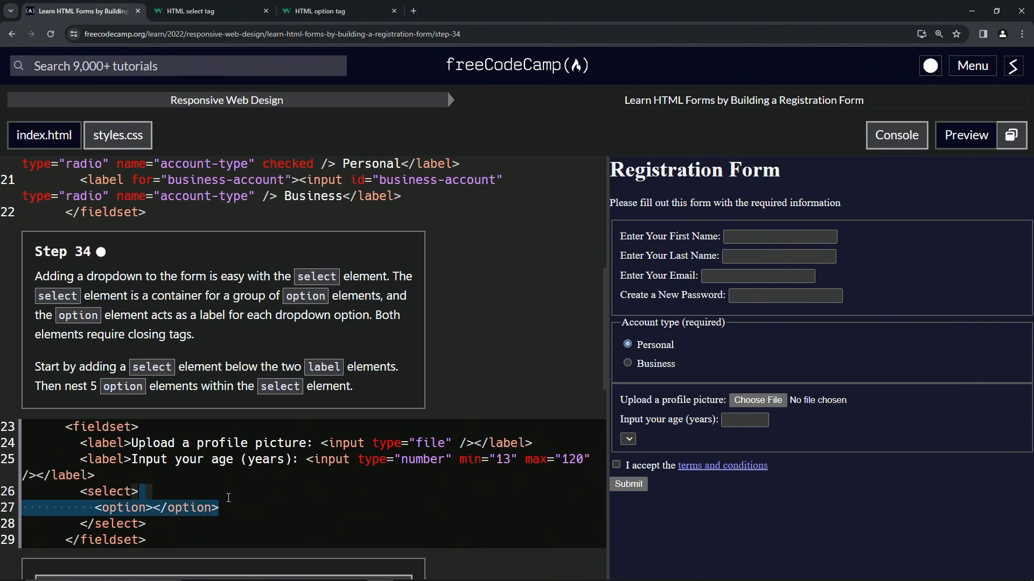
{"action": "type", "text": "<option></option>"}
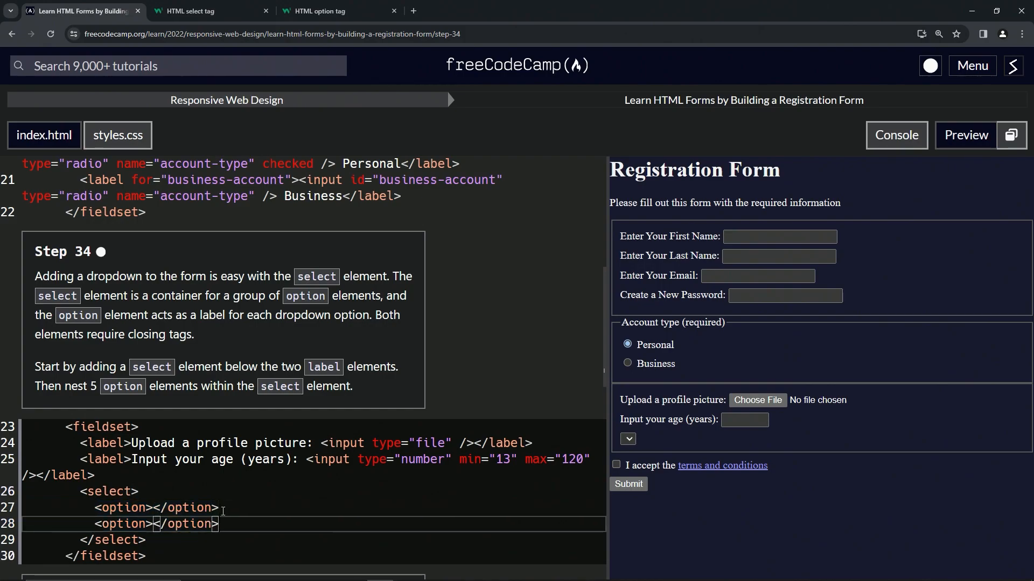
{"action": "type", "text": "<option></option>"}
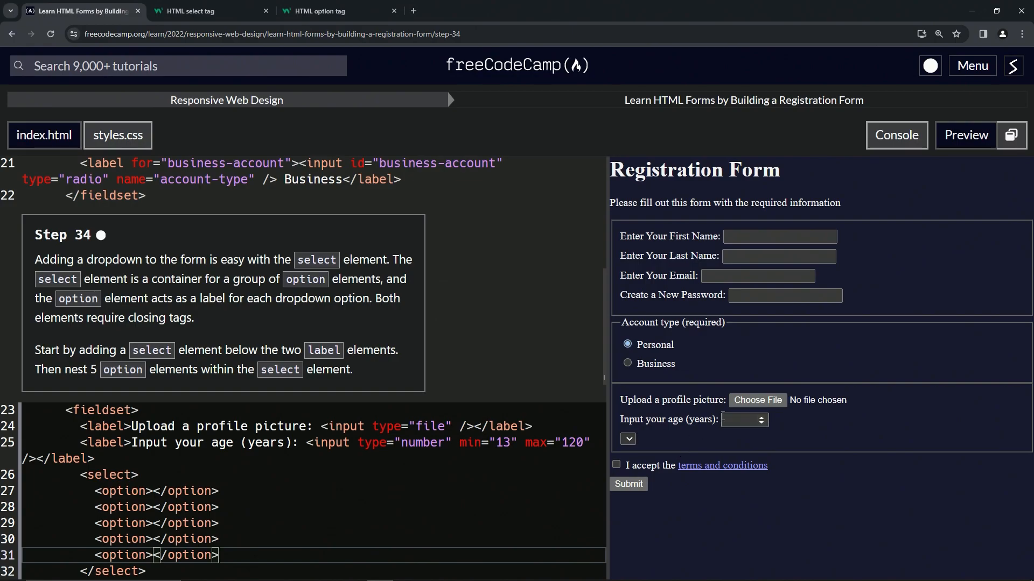
Check the preview dropdown, pass the code check and submit to advance to Step 35.
{"action": "left_click", "coordinate": [628, 439]}
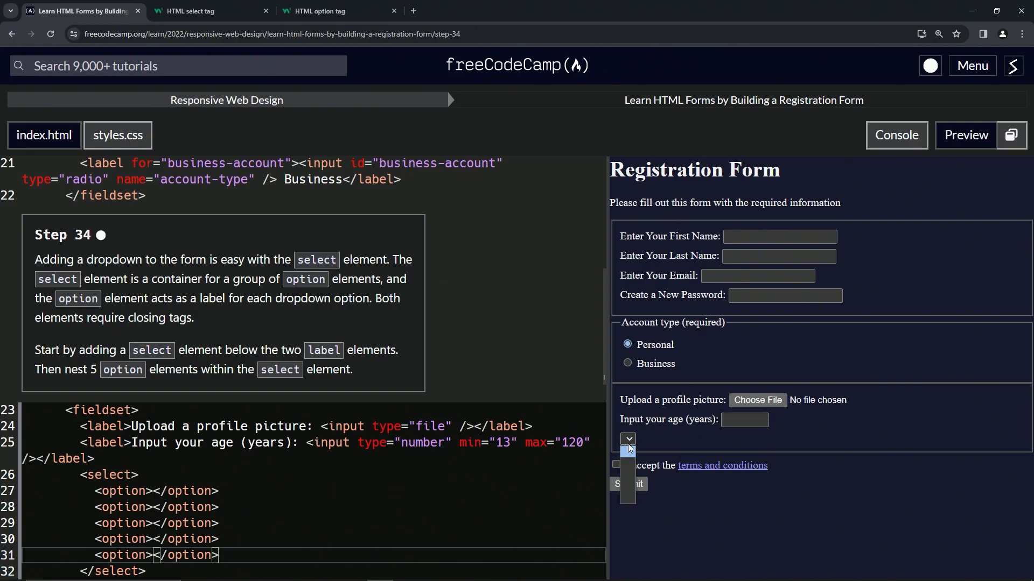
{"action": "mouse_move", "coordinate": [643, 444]}
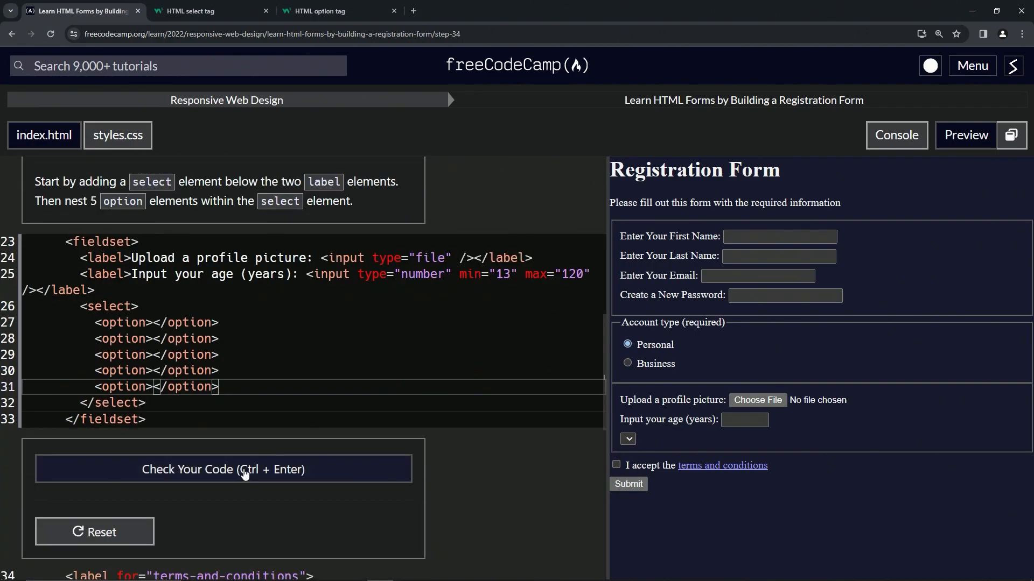
{"action": "left_click", "coordinate": [221, 470]}
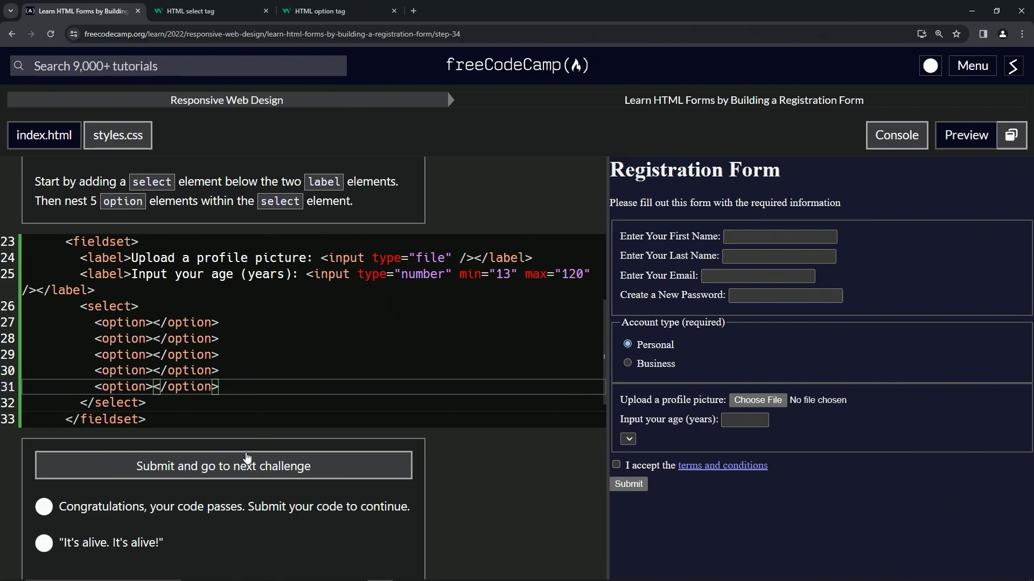
{"action": "left_click", "coordinate": [223, 465]}
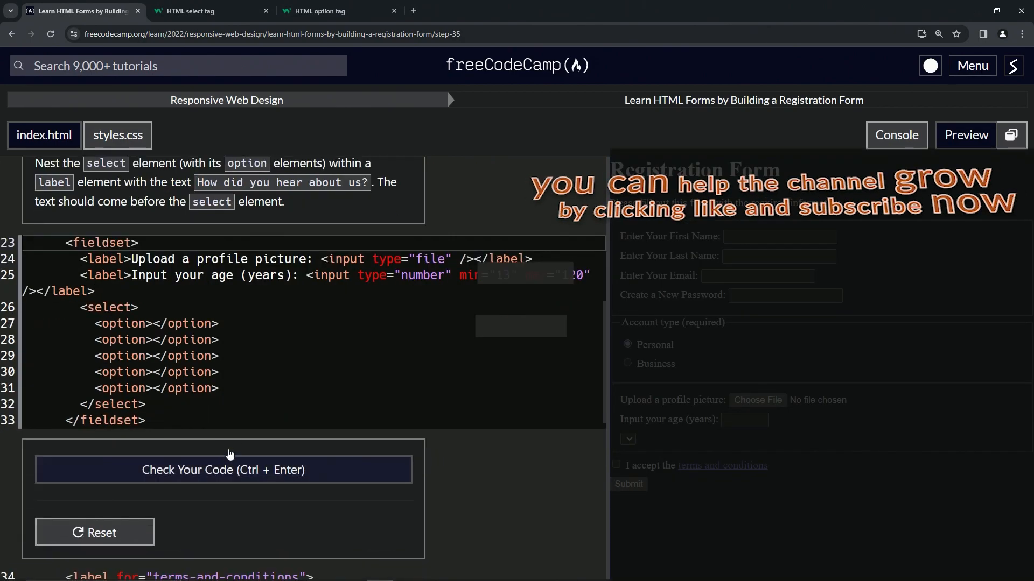